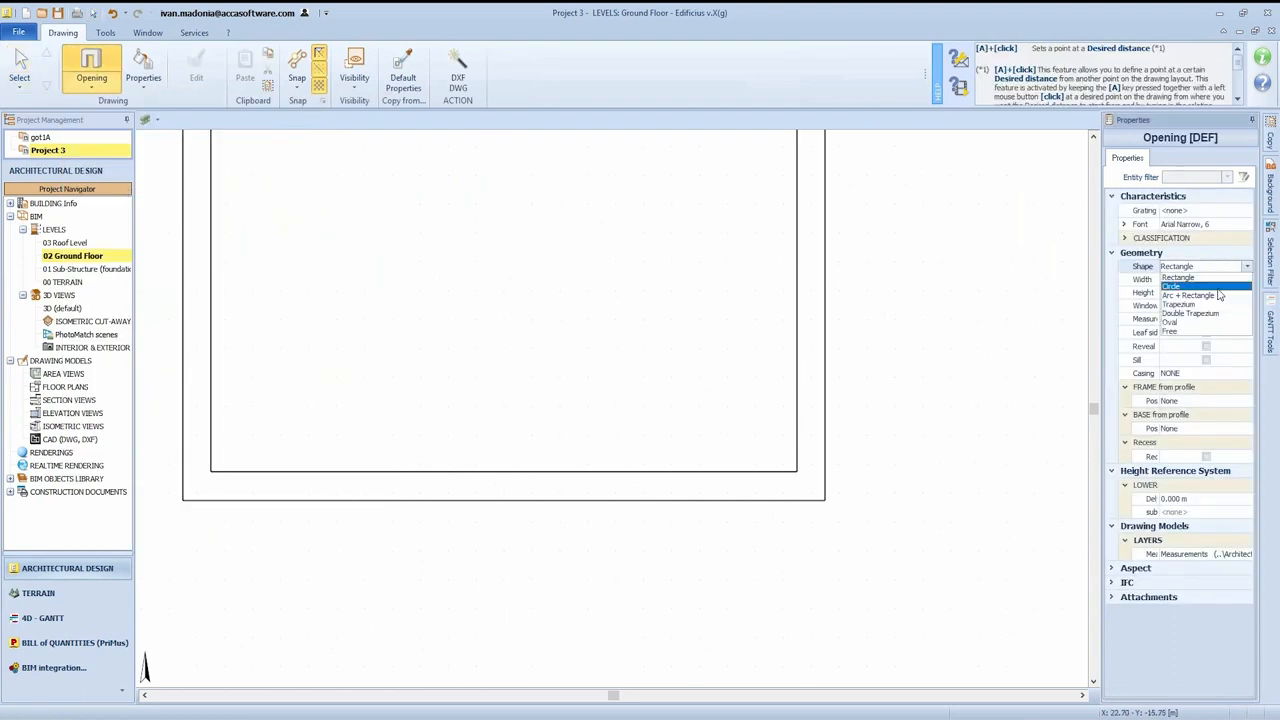
# Step: Make the opening an arch over a rectangle and place it in the wall
pyautogui.click(1204, 293)
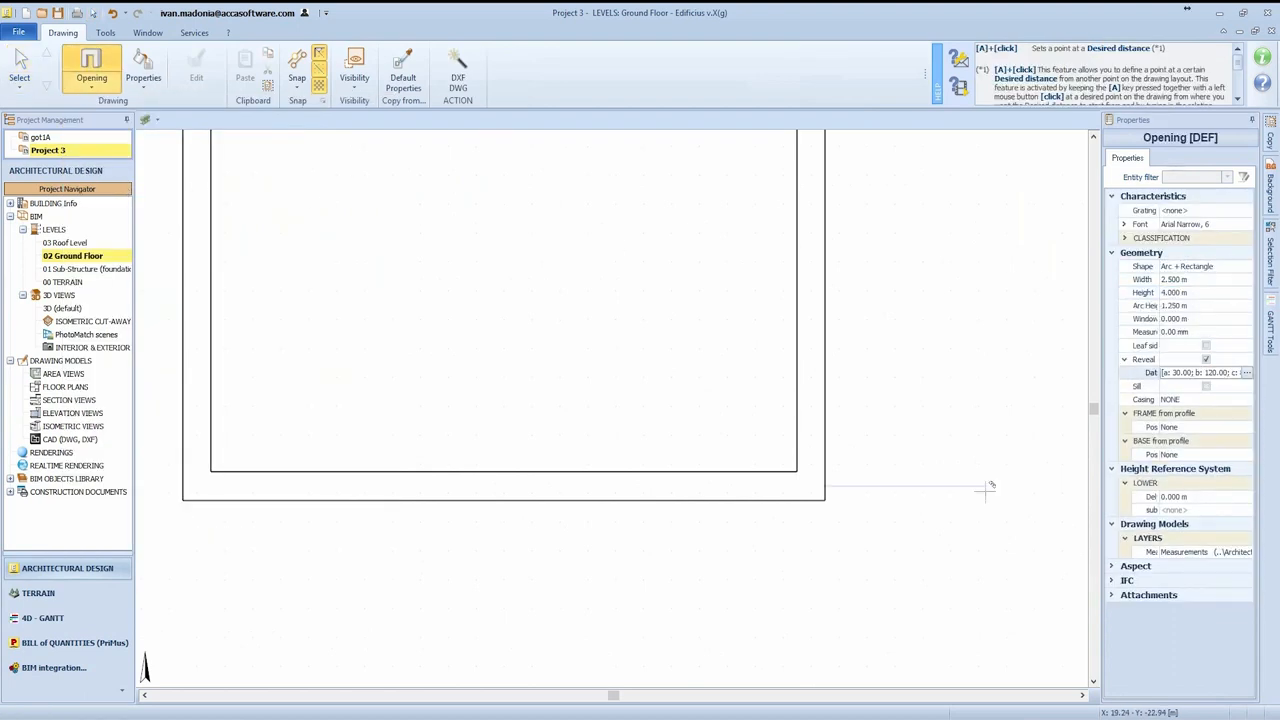
pyautogui.click(1244, 413)
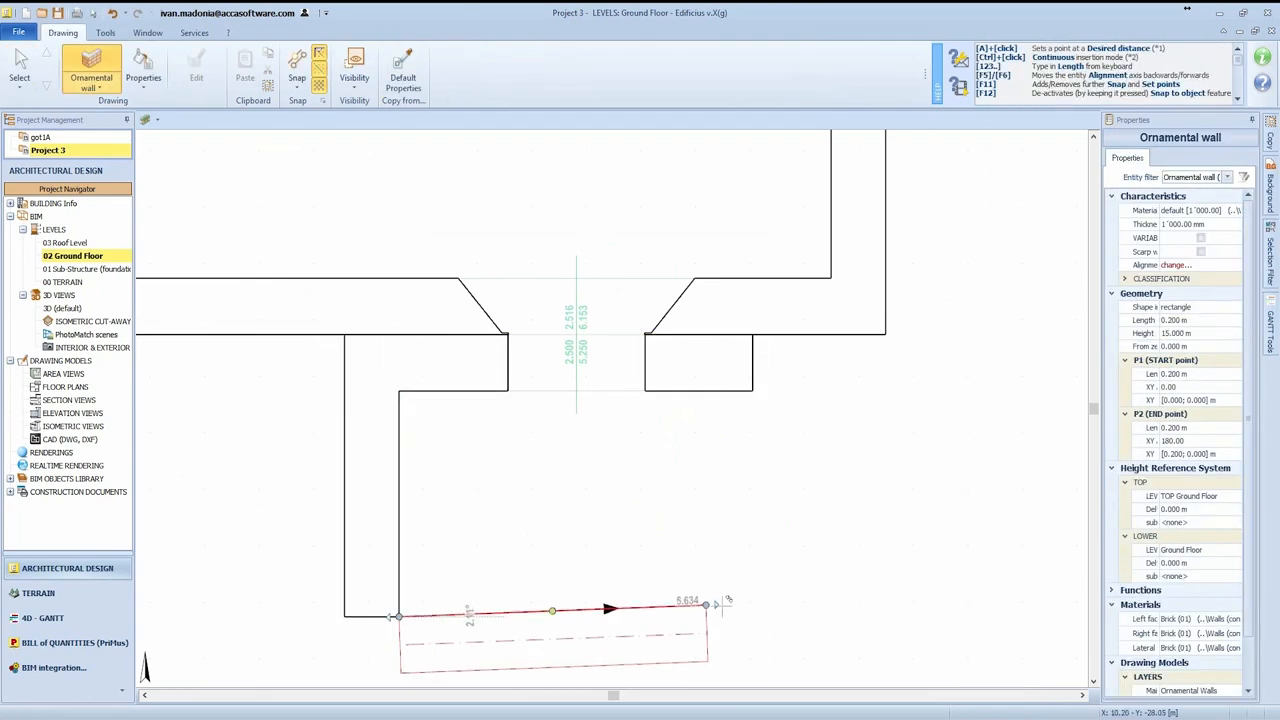
# Step: Add the stairs and a balcony slab at the hall's end, then view them in 3D
pyautogui.click(21, 63)
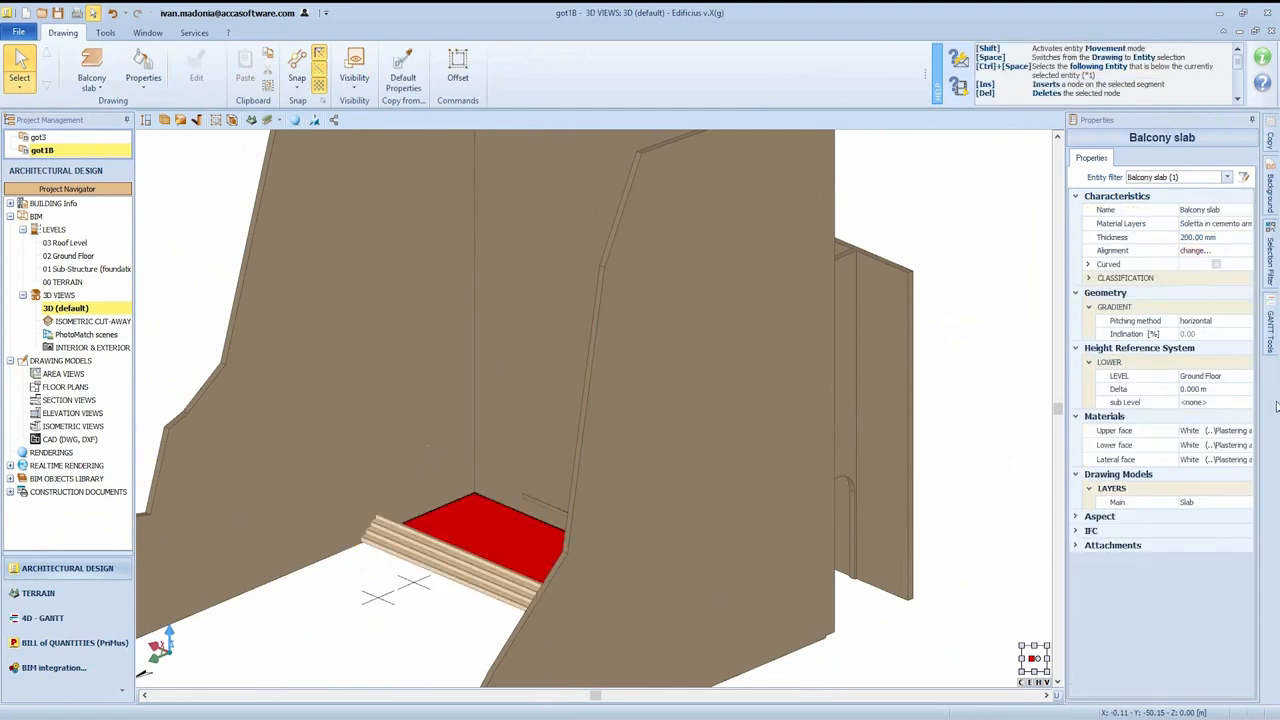
# Step: Switch to the 02 Ground Floor plan to draw parallel guide lines
pyautogui.click(68, 256)
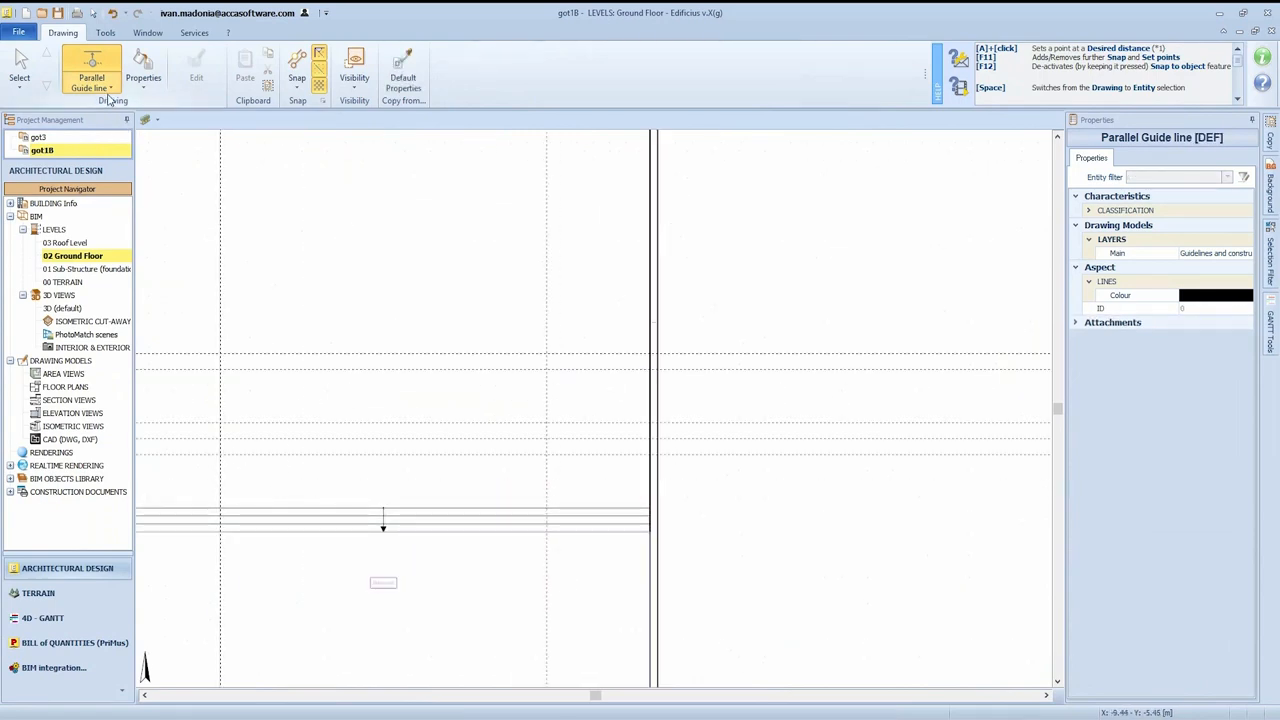
# Step: Extrude round column profiles with bases and check them in the 3D view
pyautogui.click(92, 65)
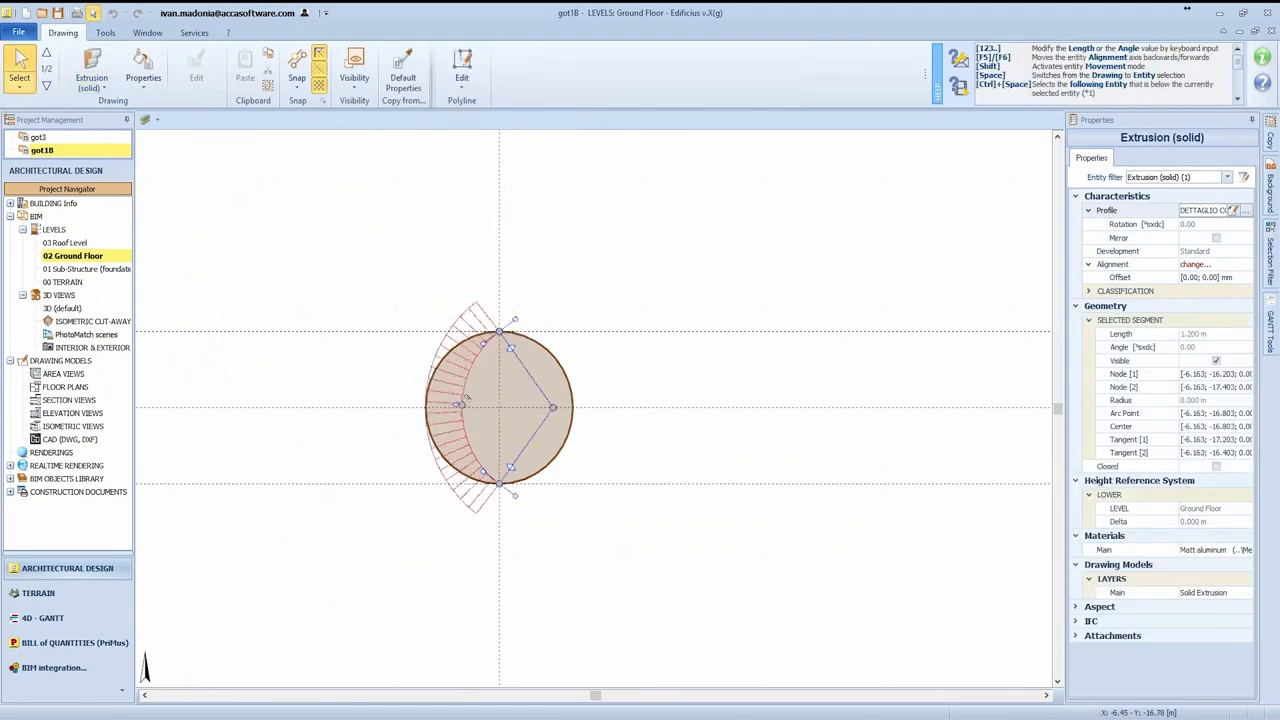
pyautogui.scroll(3)
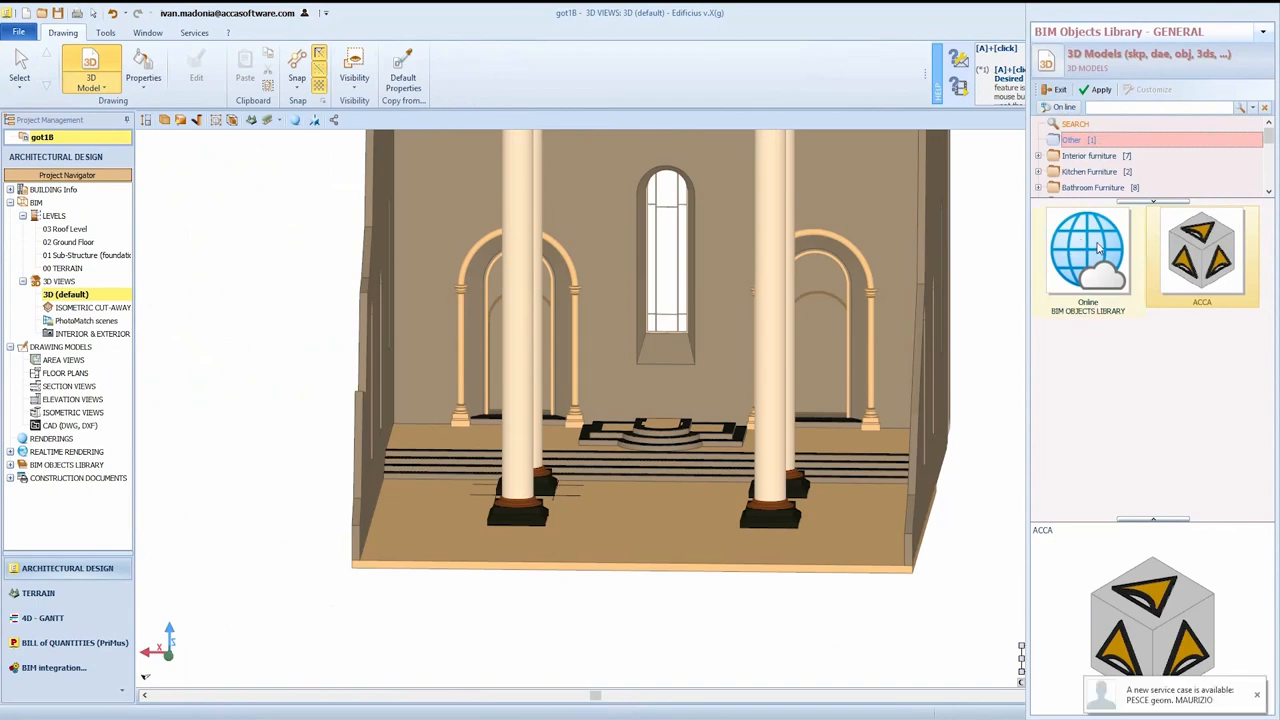
# Step: Draw the white floor inlay pattern and expand Travertine Stone in Materials
pyautogui.click(1087, 253)
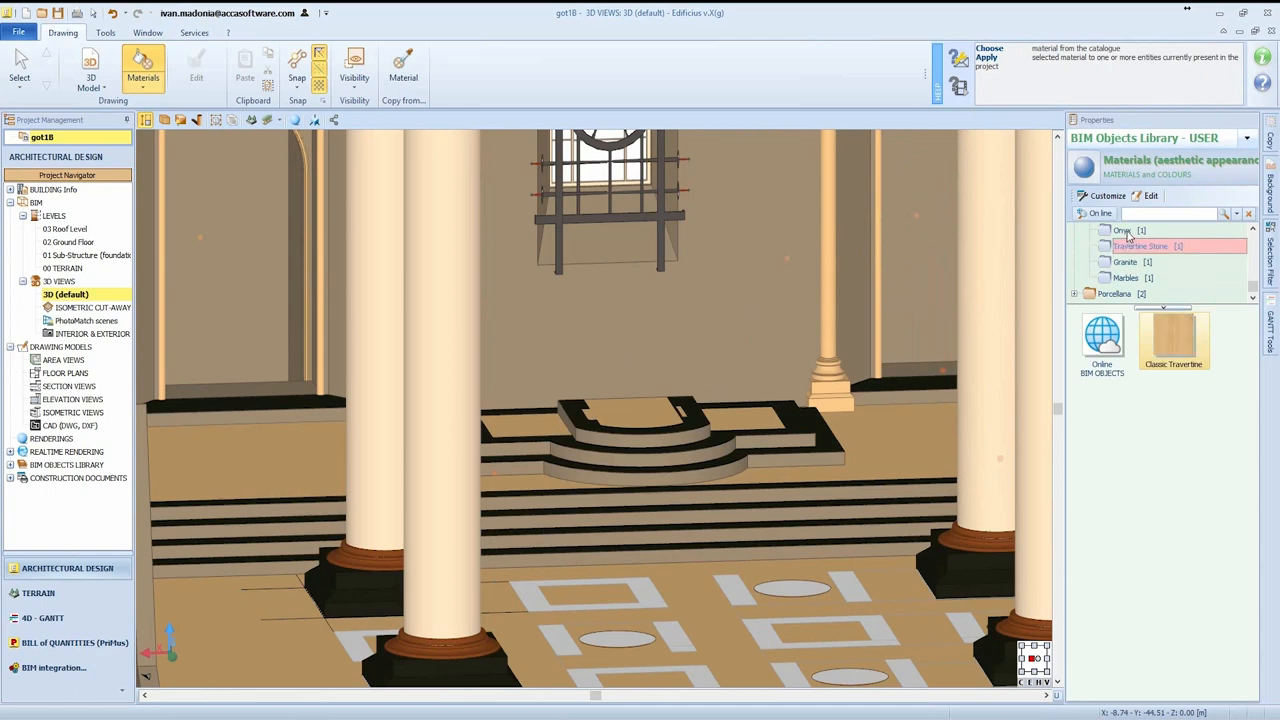
# Step: Open the Iron Throne model's download page in the online BIM objects library
pyautogui.click(1122, 230)
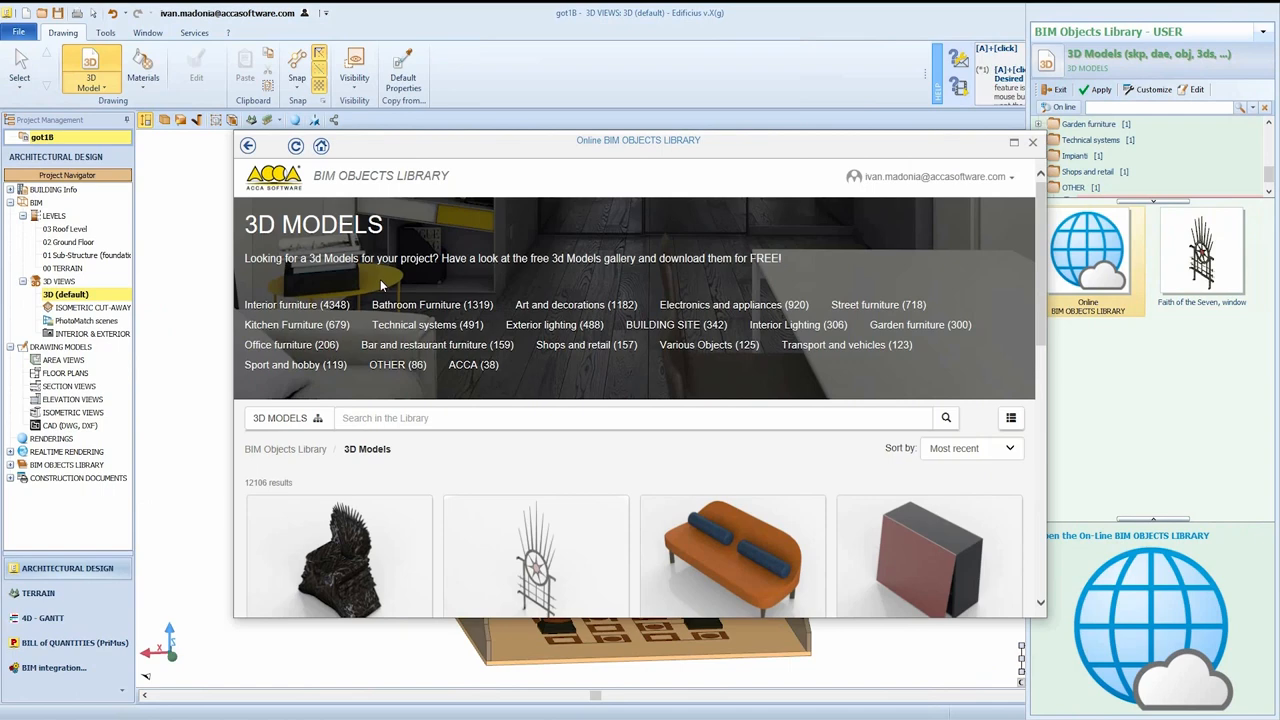
pyautogui.click(340, 555)
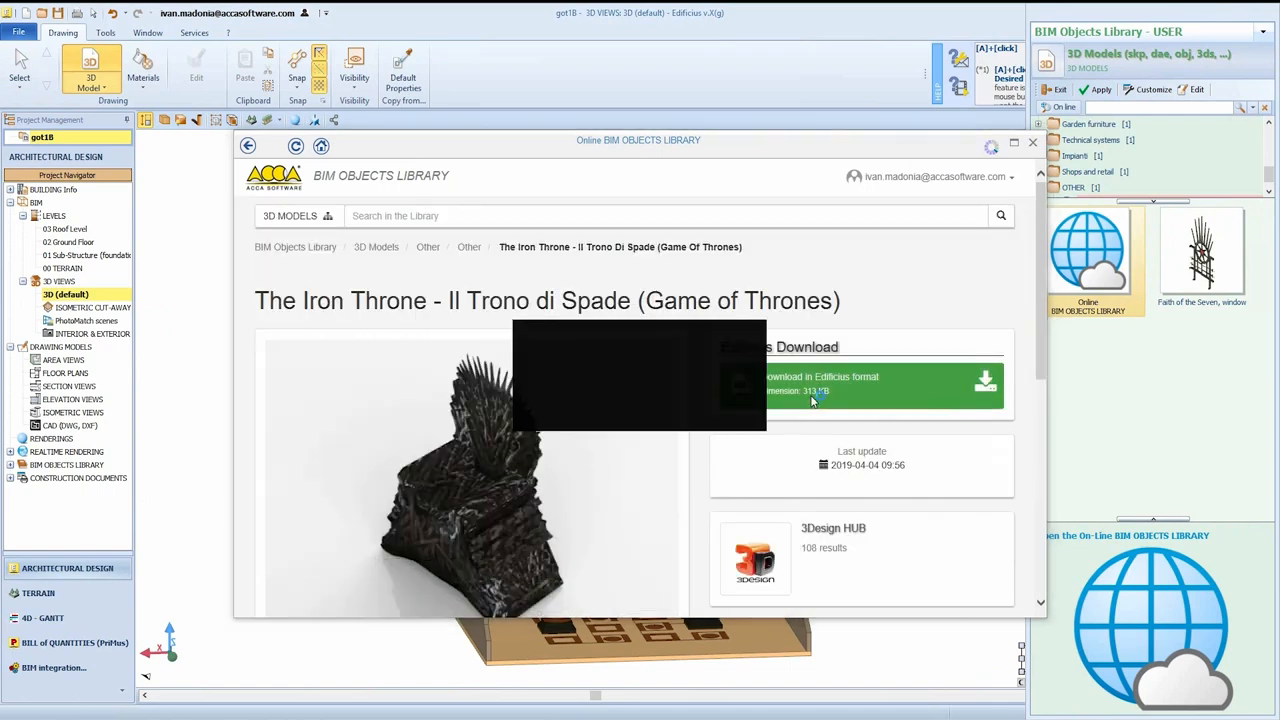